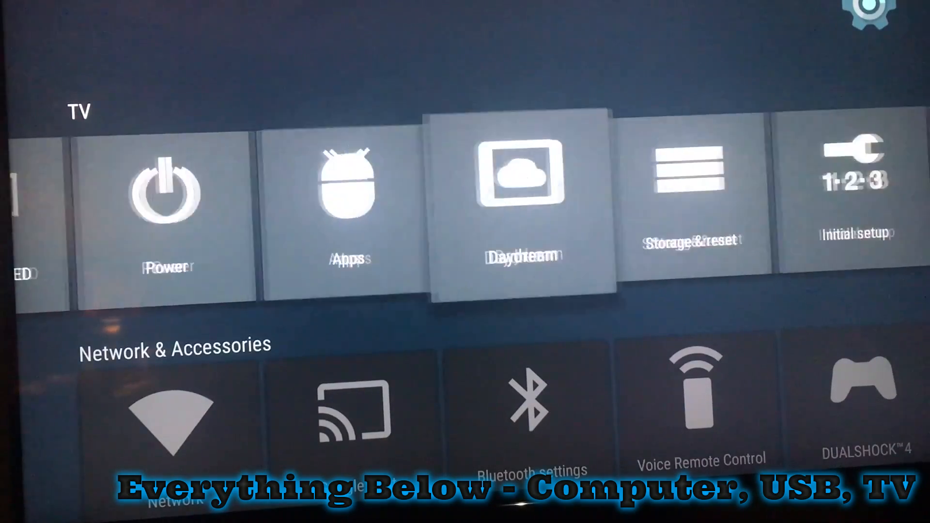
# Scroll through Settings to System Preferences and enter Developer options
pyautogui.hscroll(3)
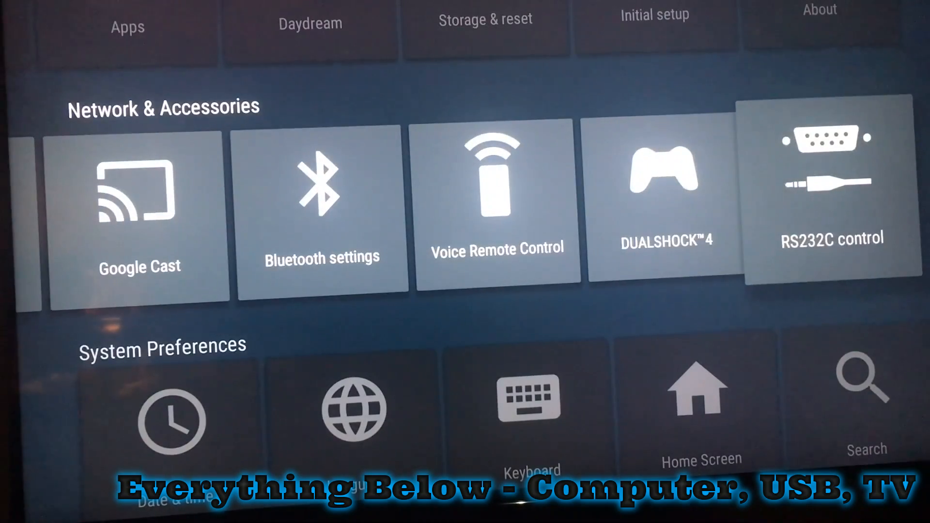
pyautogui.scroll(-3)
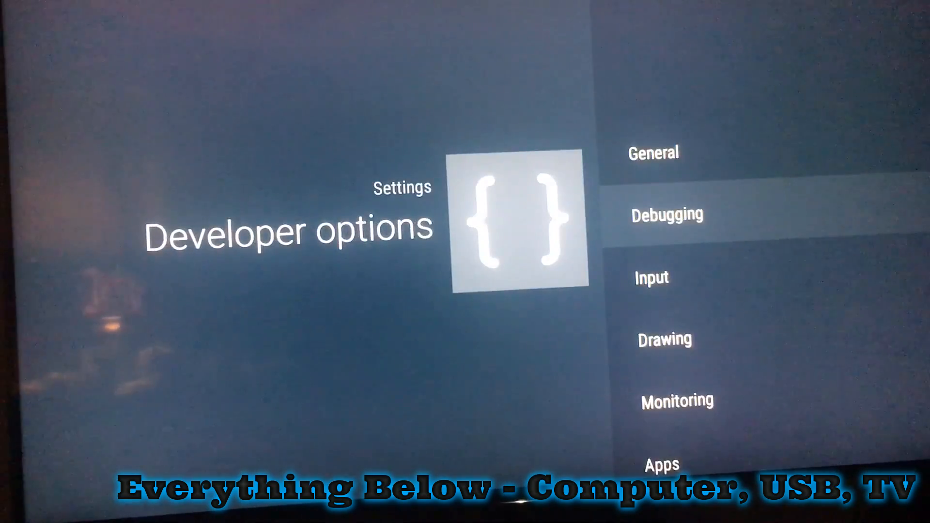
pyautogui.press('Up')
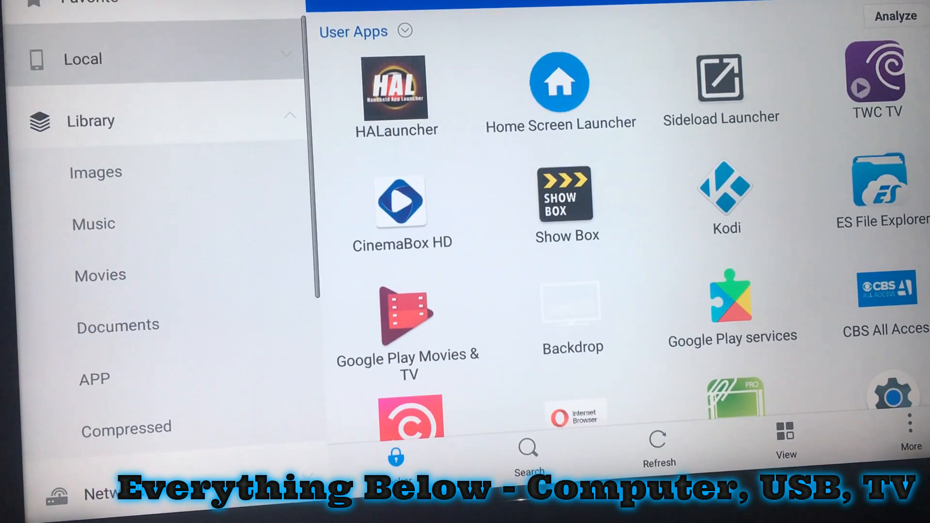
# Browse from local storage into the DroidTV folder on the USB drive
pyautogui.click(84, 60)
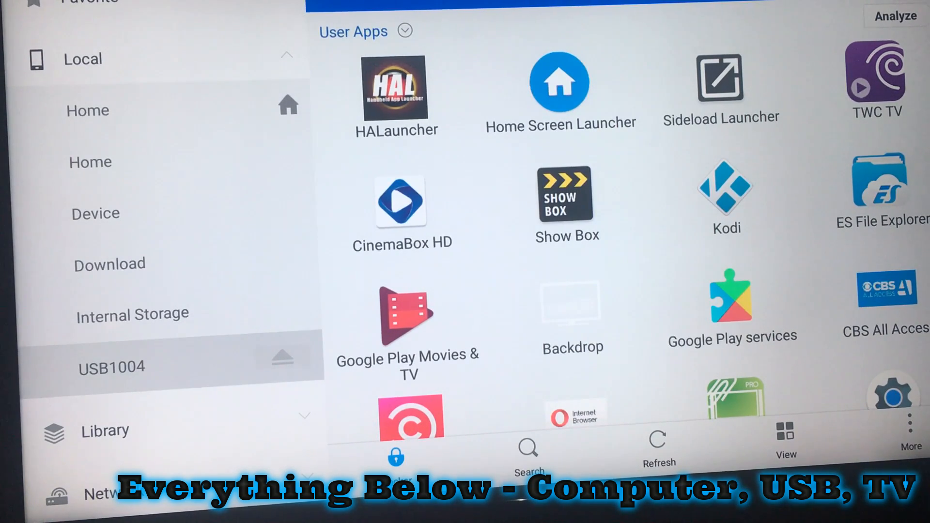
pyautogui.click(112, 366)
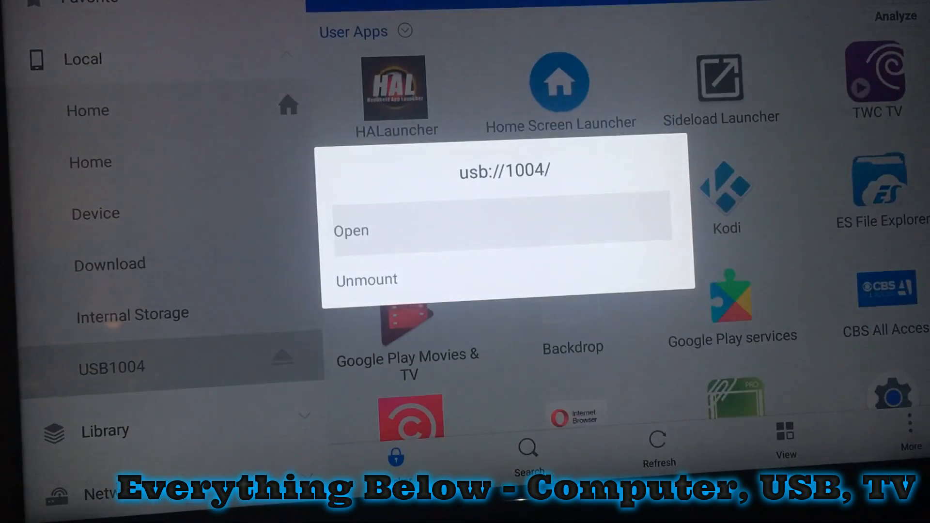
pyautogui.click(350, 231)
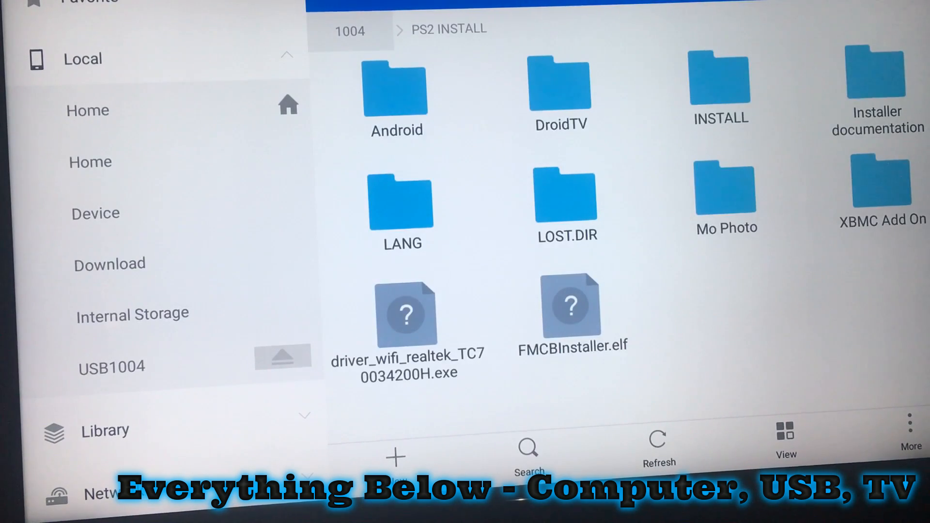
pyautogui.click(561, 88)
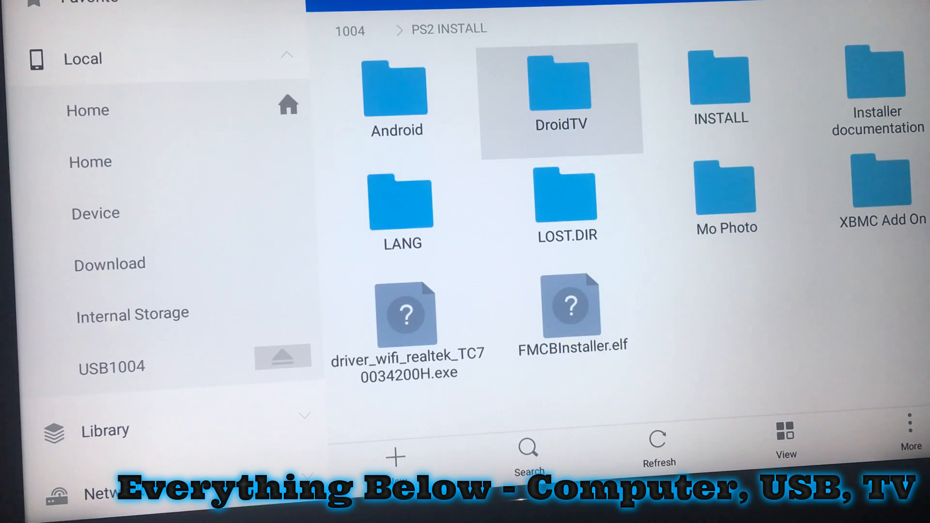
pyautogui.doubleClick(564, 85)
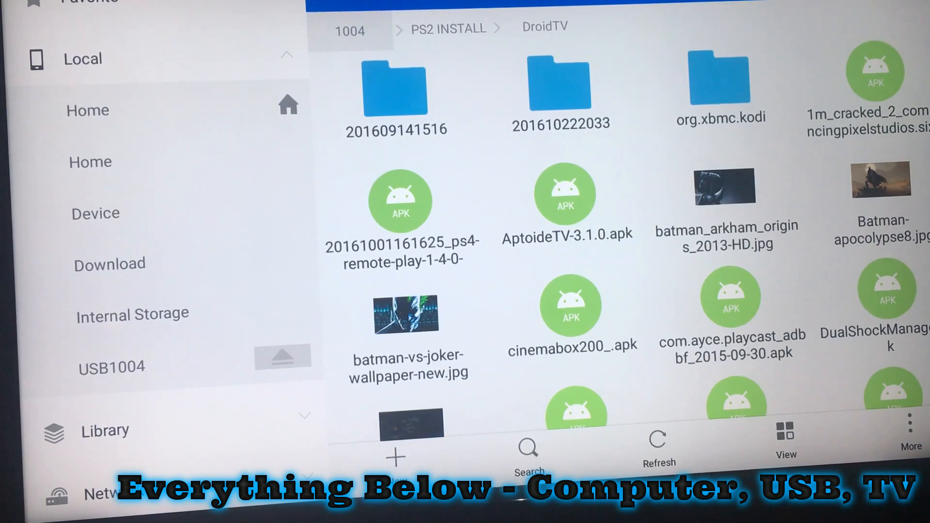
pyautogui.click(394, 92)
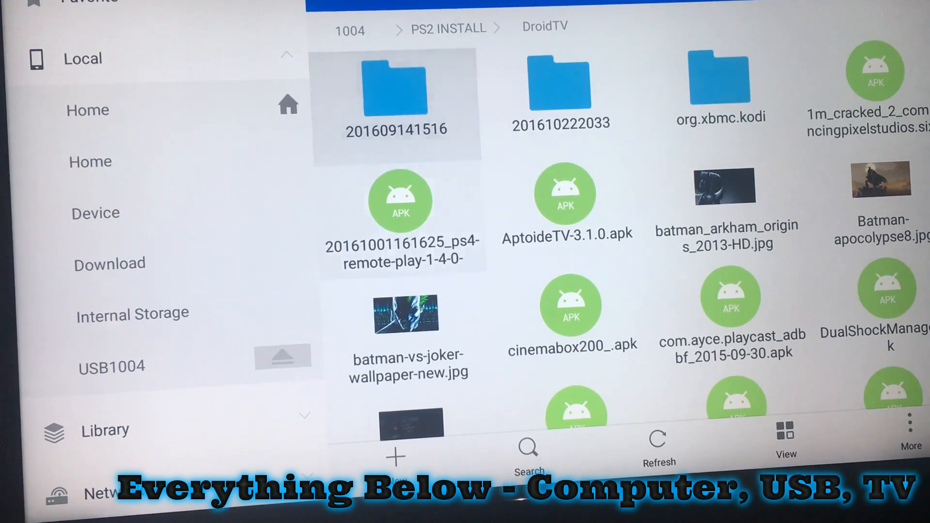
# Open the Aptoide TV APK and install it through the package installer
pyautogui.click(566, 194)
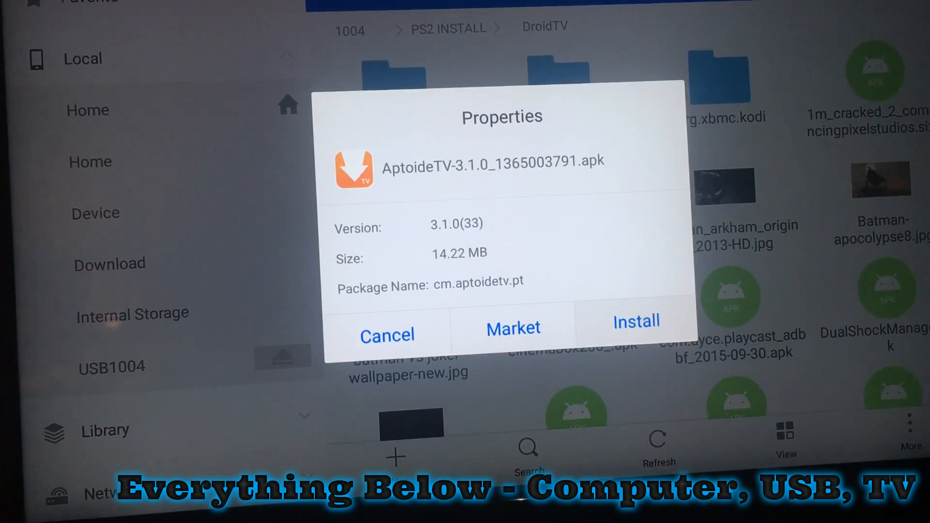
pyautogui.click(636, 322)
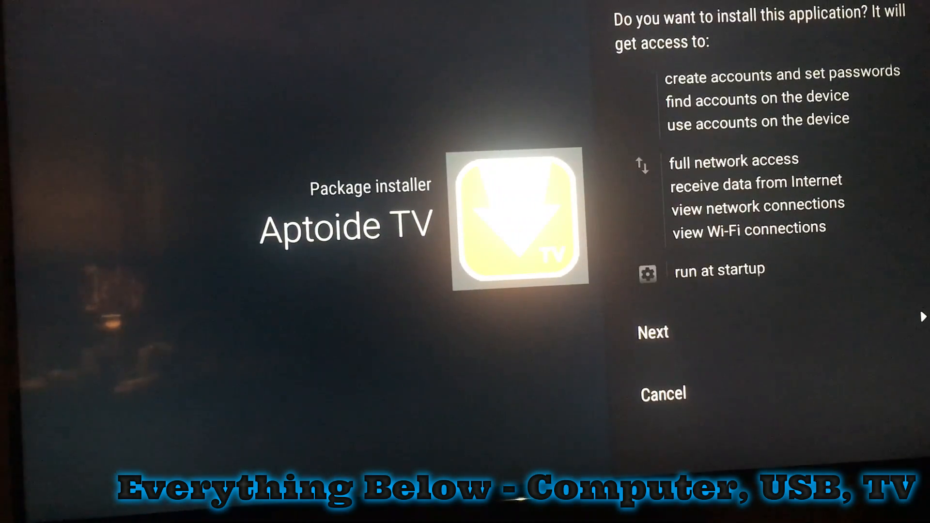
pyautogui.scroll(-3)
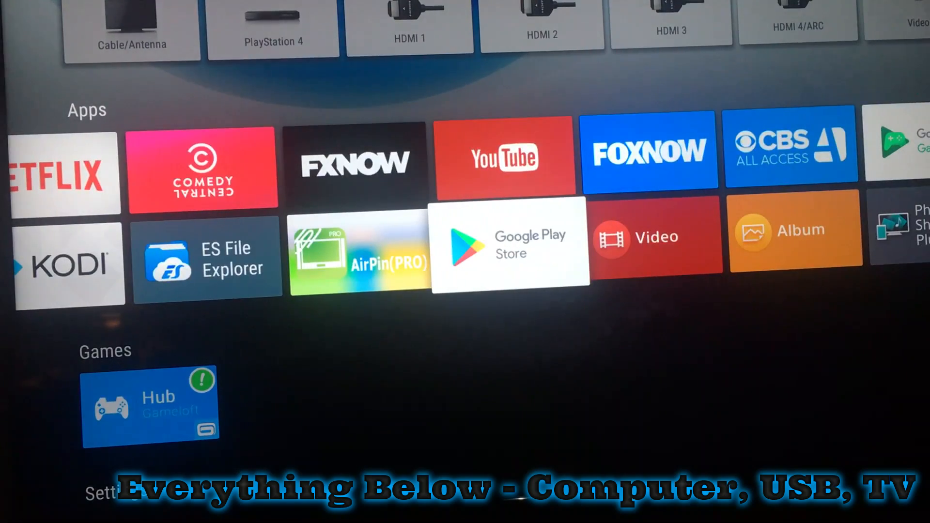
# Install HALauncher from Google Play Store and launch it
pyautogui.click(509, 253)
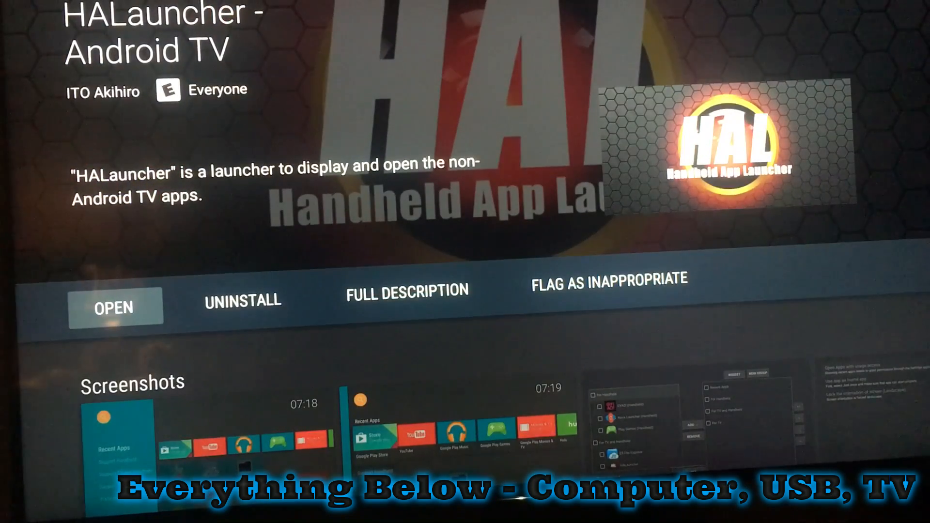
pyautogui.click(114, 306)
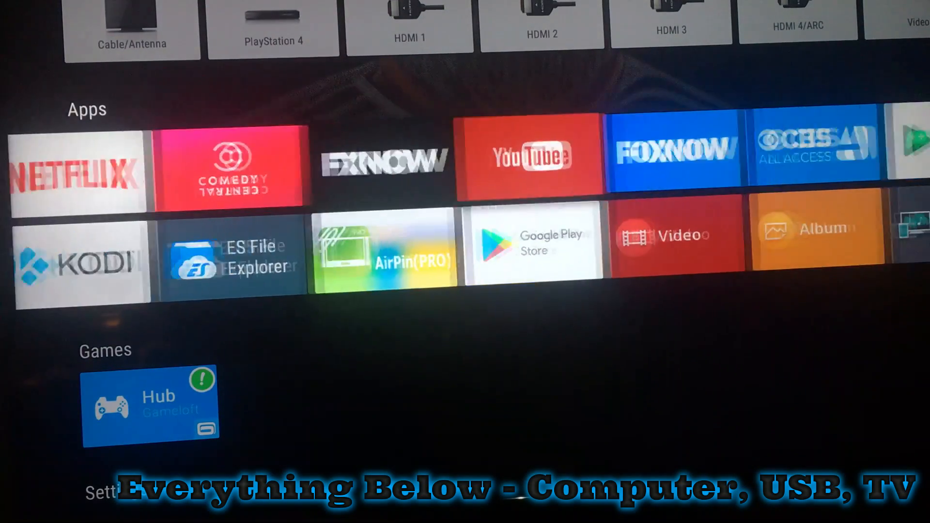
pyautogui.hscroll(3)
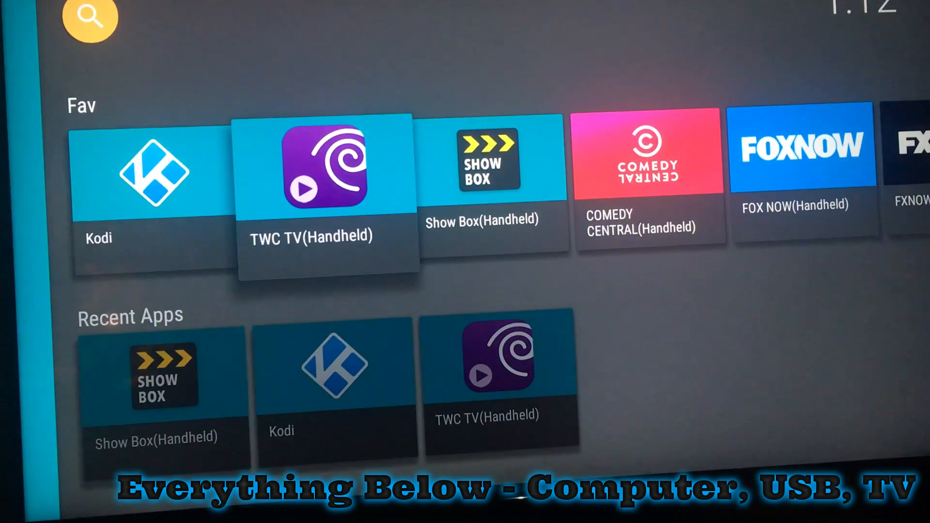
pyautogui.click(324, 172)
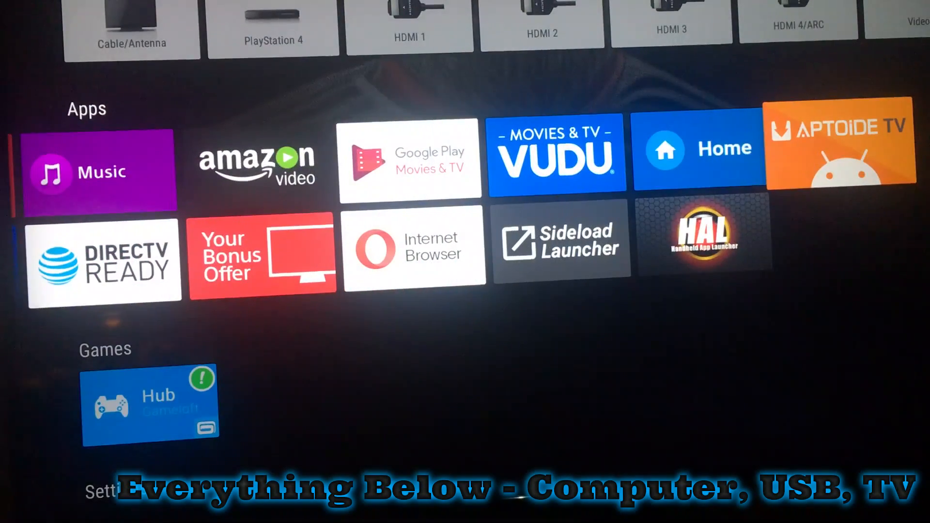
# Get Firefox through Aptoide TV and launch the newly installed browser
pyautogui.click(838, 147)
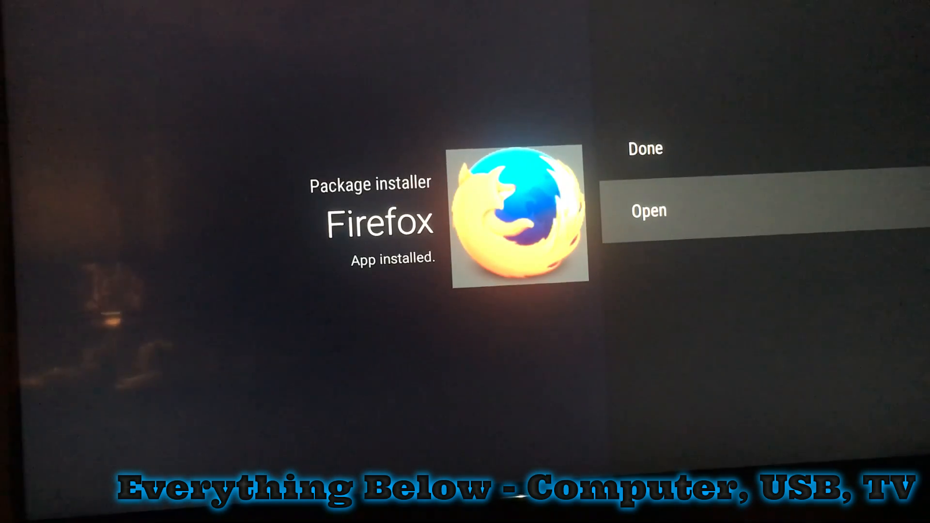
pyautogui.click(649, 211)
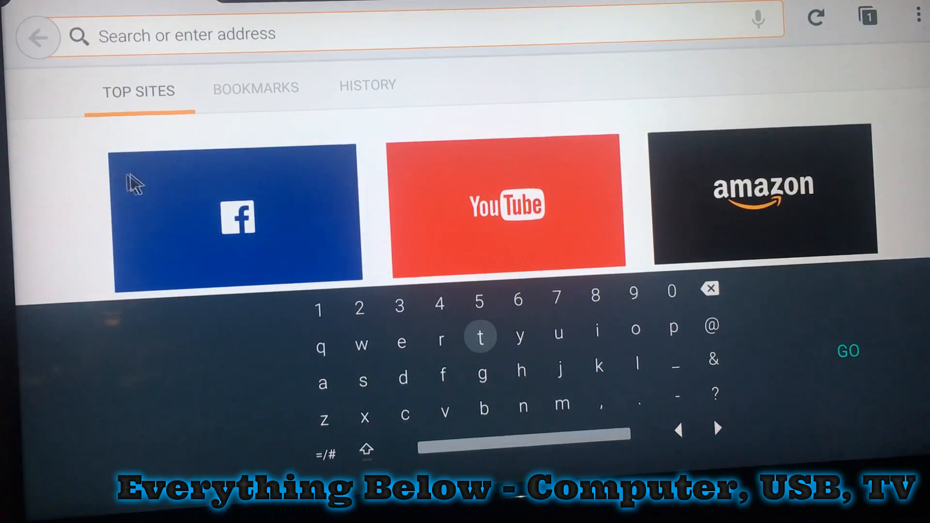
# Open the newly installed Firefox from the package installer prompt
pyautogui.click(234, 218)
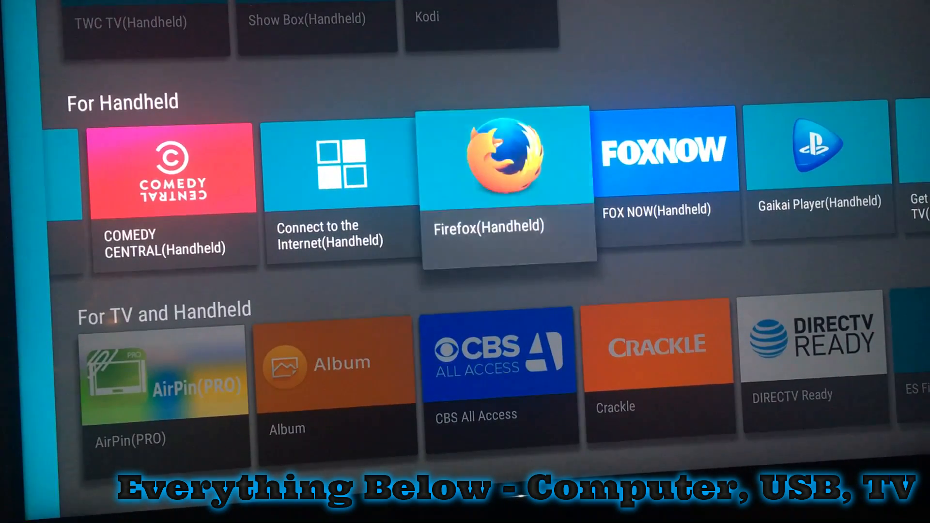
# Start Firefox (Handheld) from HALauncher's For Handheld row
pyautogui.click(503, 165)
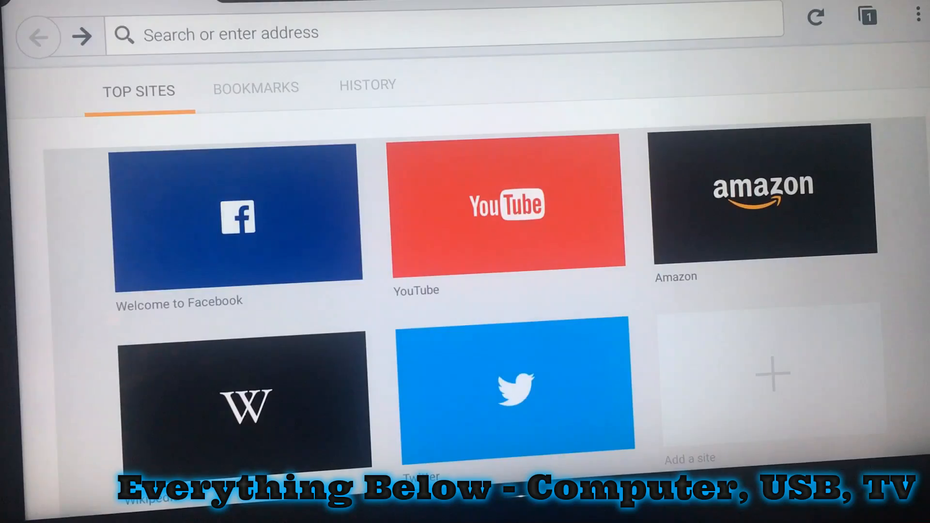